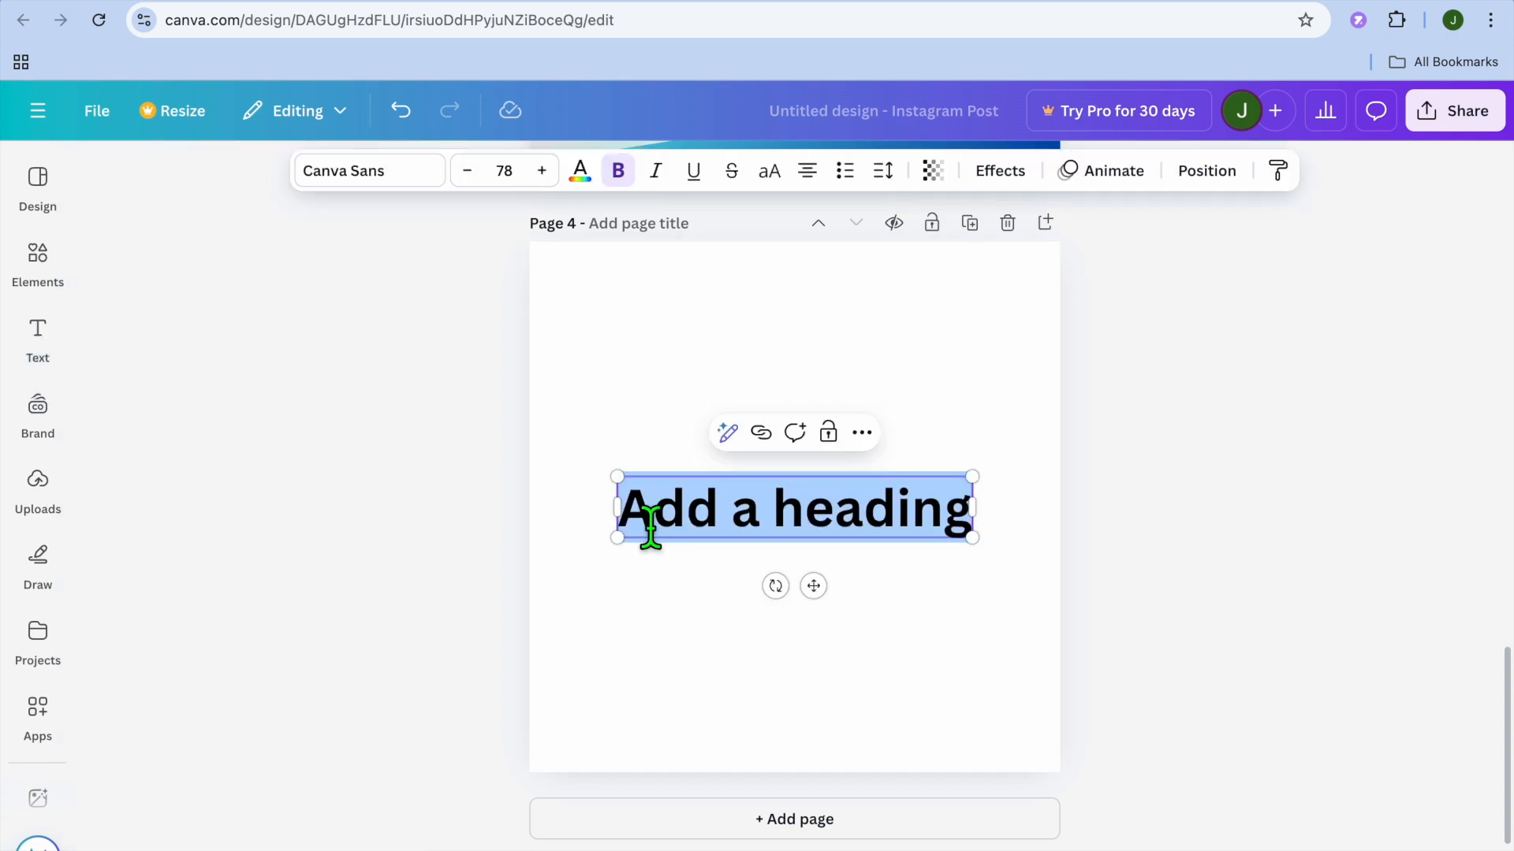
Step: Type 'DOWNLOAD LINK' as the heading text on page 4 of the Canva design
{"action": "type", "text": "DOWNLOAD LINK"}
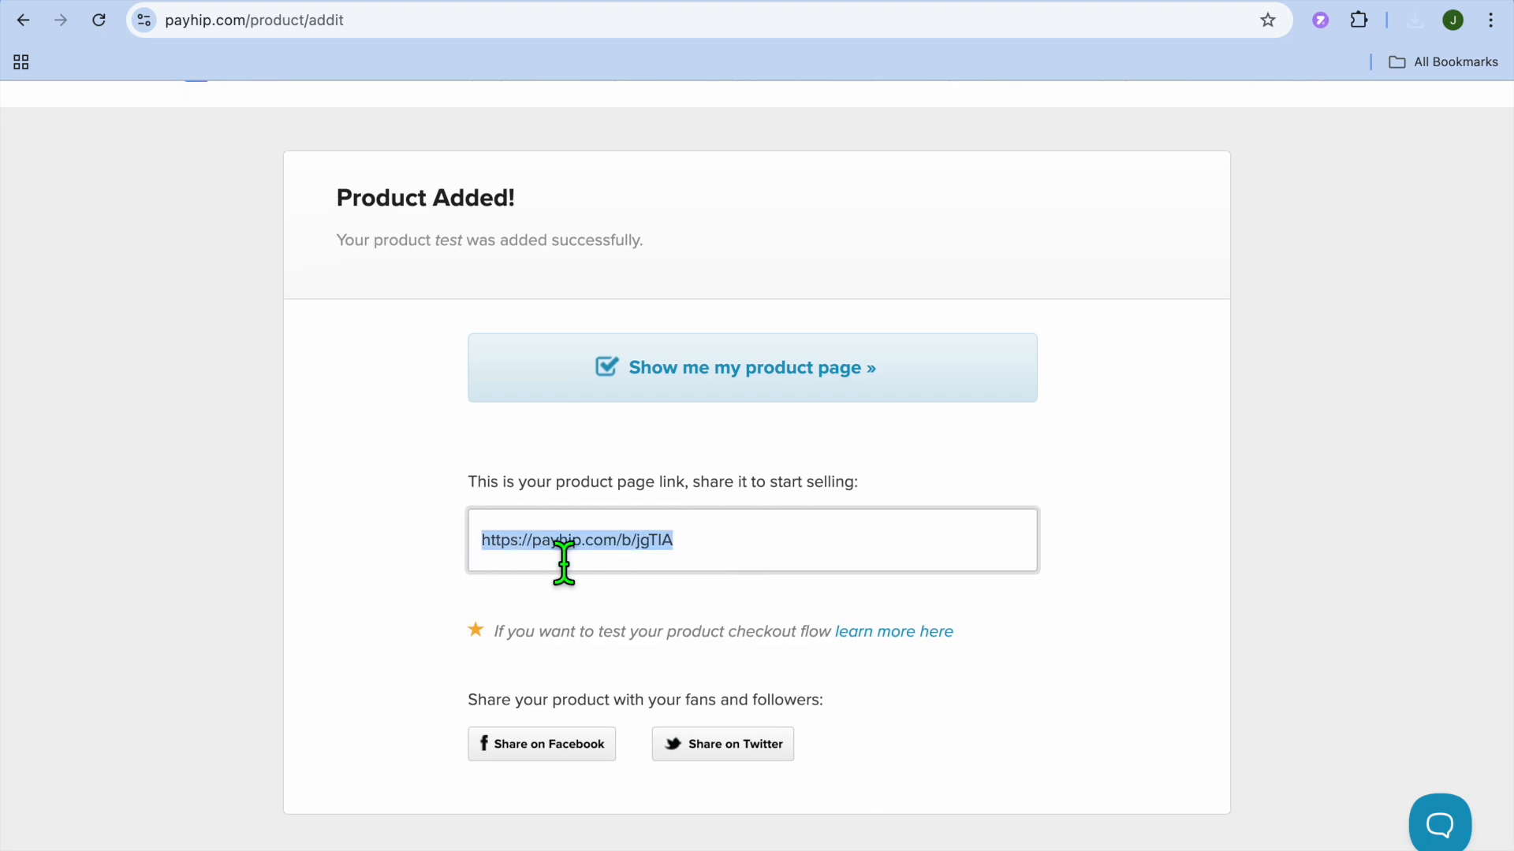
Step: Open the published Payhip product page for 'test' from its product page link
{"action": "left_click", "coordinate": [735, 368]}
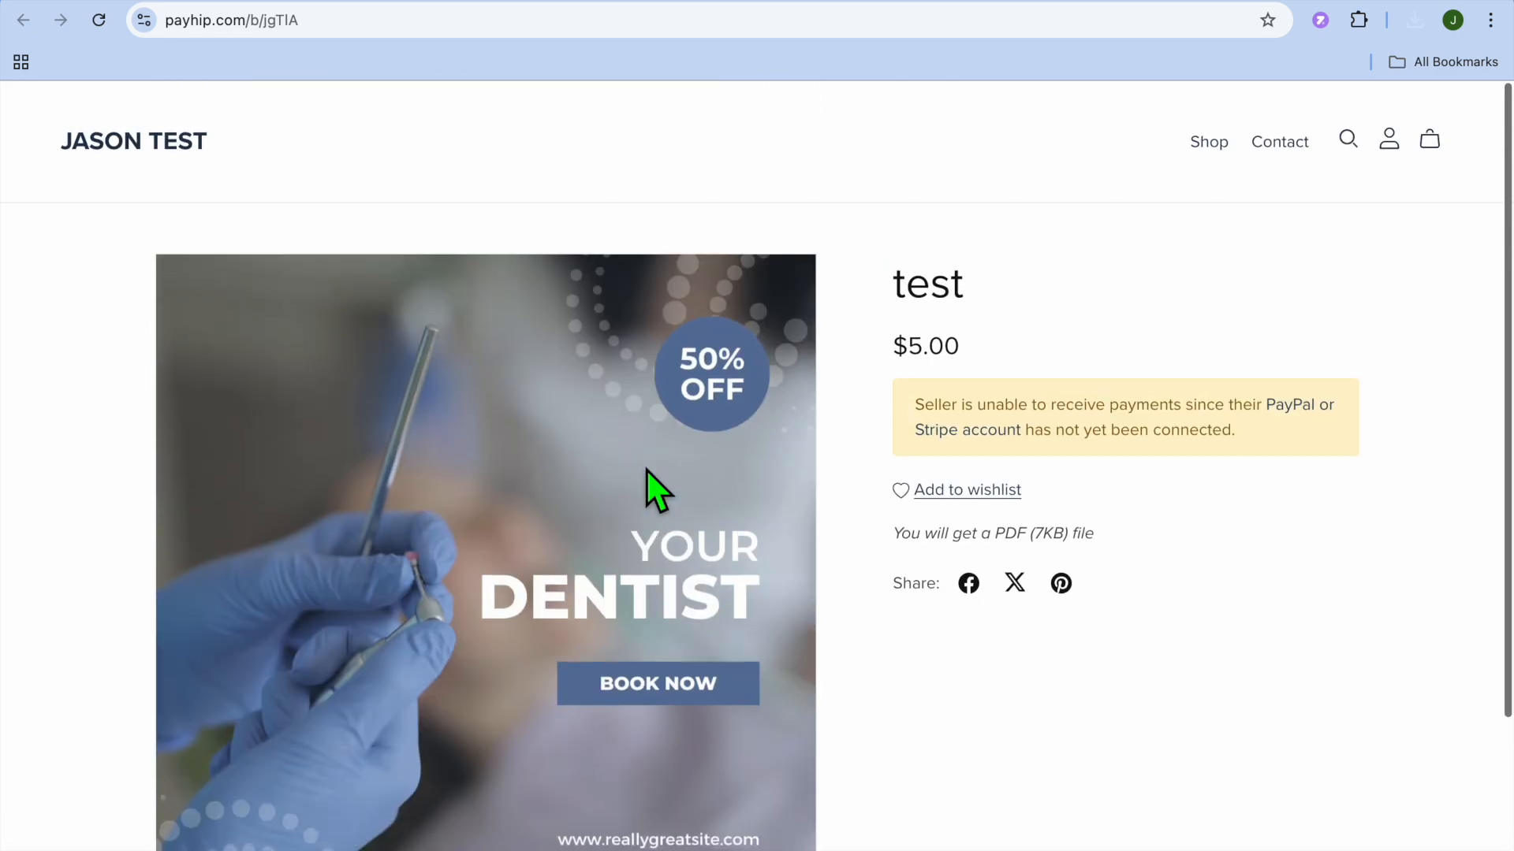